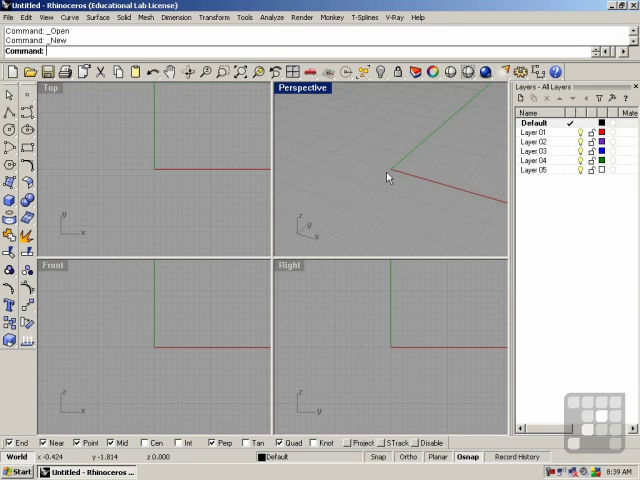
Step: Start the Solid > Box > Corner to Corner, Height command, awaiting the first base corner
left_click(238, 163)
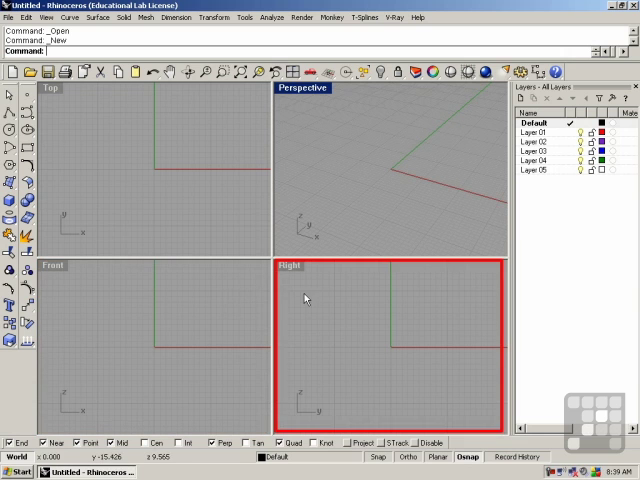
left_click(312, 176)
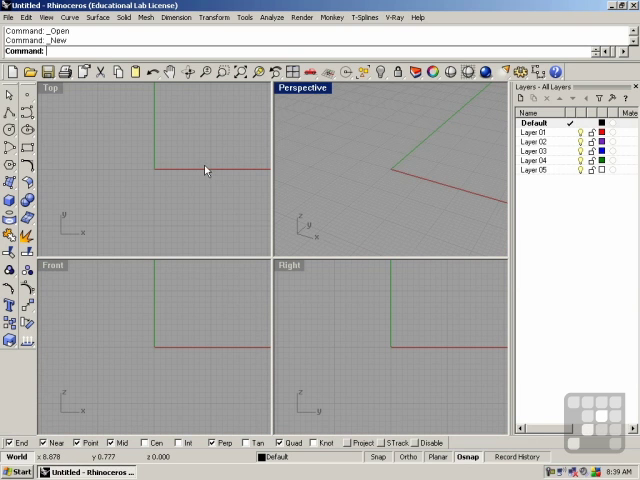
mouse_move(331, 292)
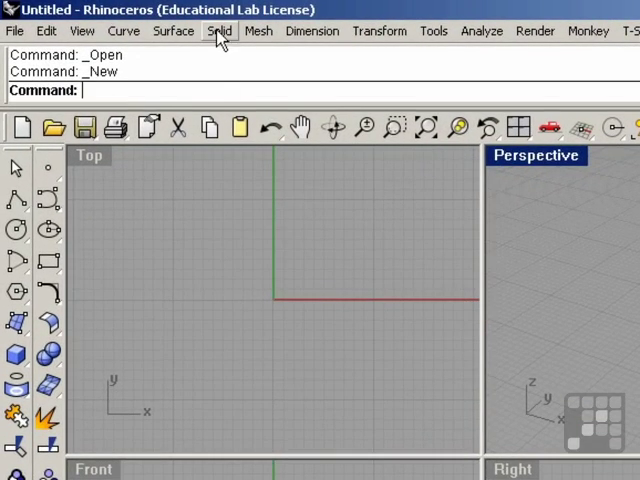
left_click(220, 30)
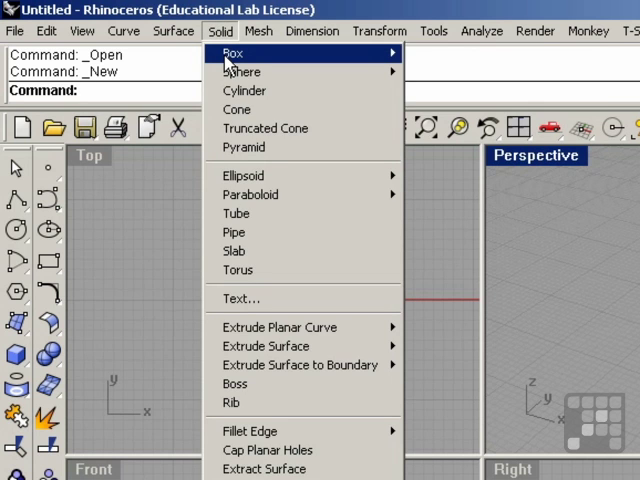
mouse_move(234, 52)
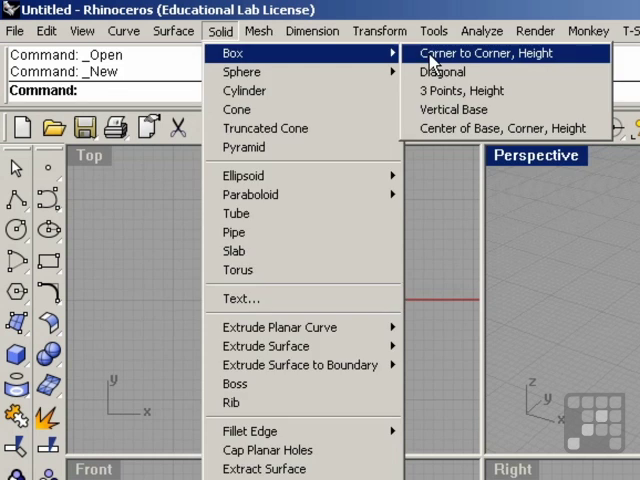
left_click(472, 53)
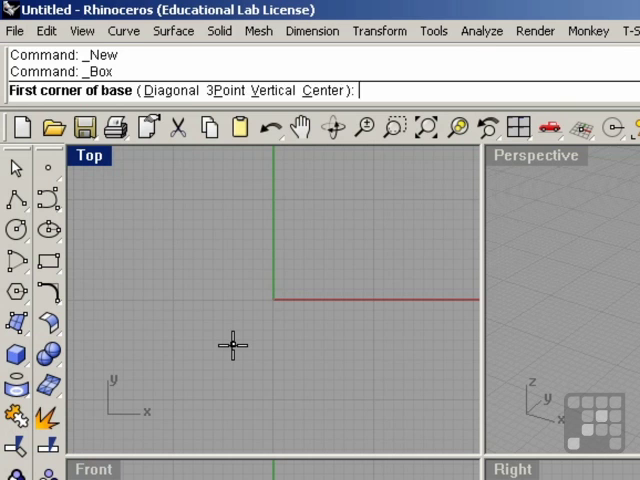
left_click(232, 344)
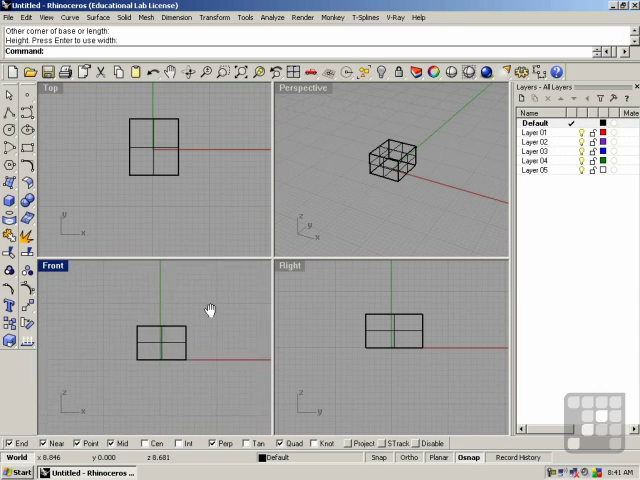
mouse_move(438, 318)
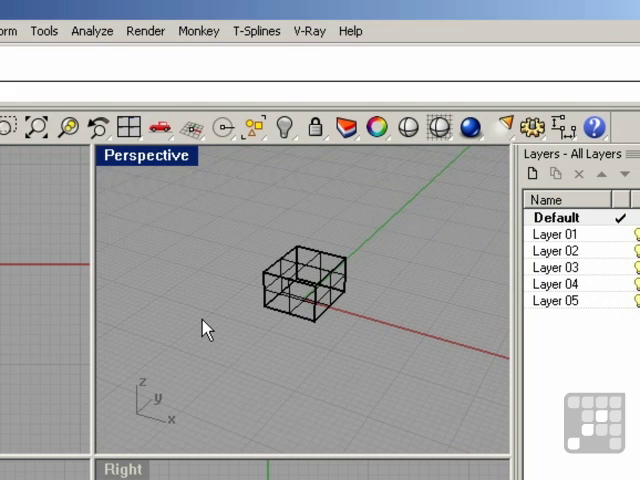
mouse_move(237, 335)
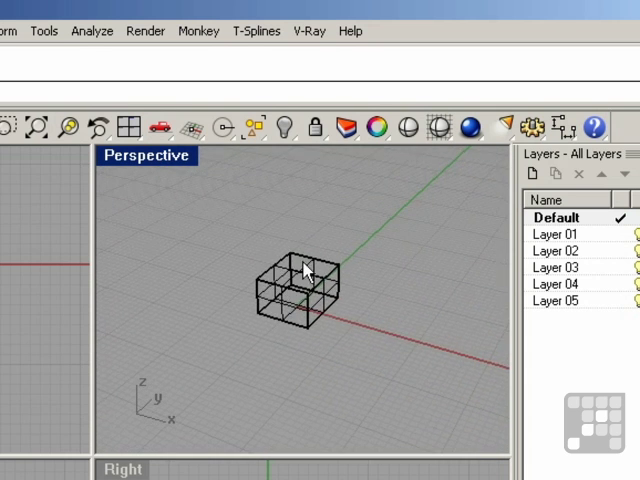
mouse_move(245, 218)
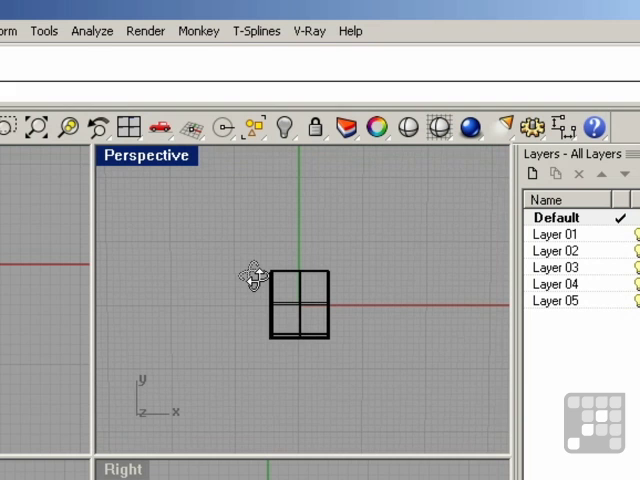
mouse_move(380, 296)
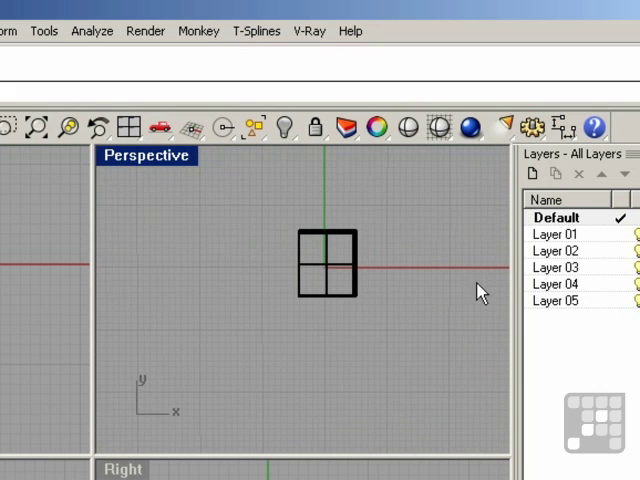
mouse_move(333, 270)
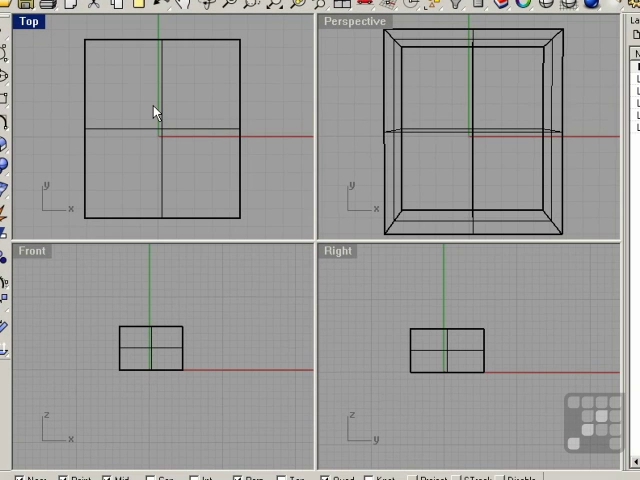
mouse_move(370, 300)
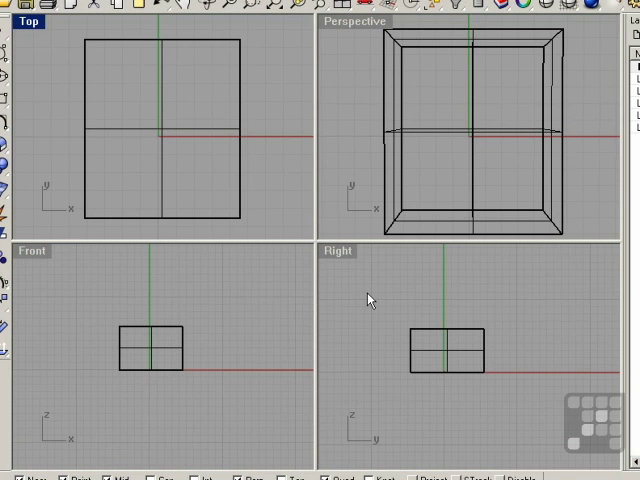
mouse_move(504, 135)
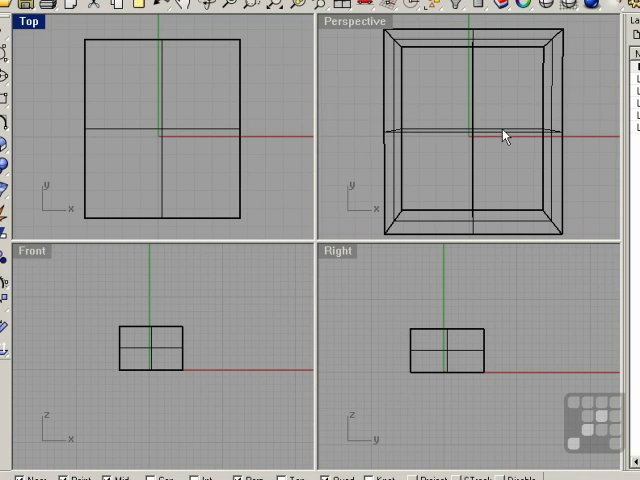
mouse_move(120, 111)
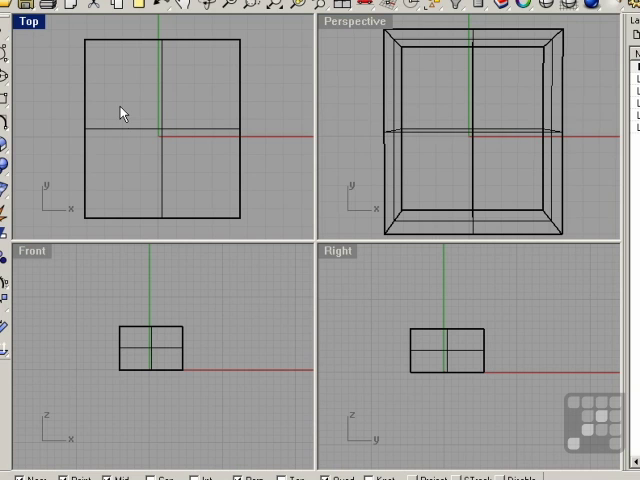
mouse_move(352, 335)
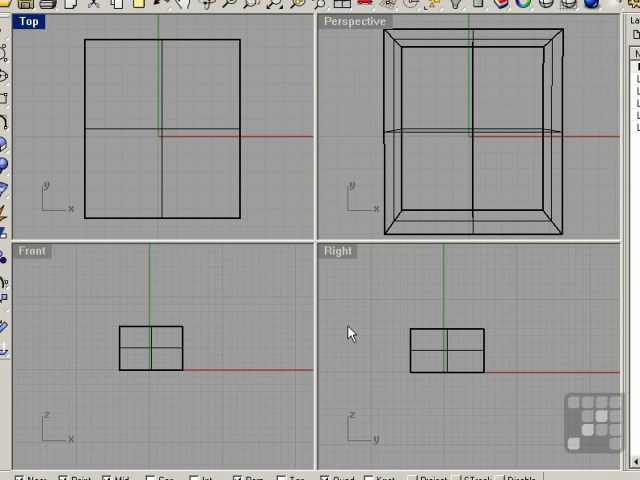
mouse_move(393, 196)
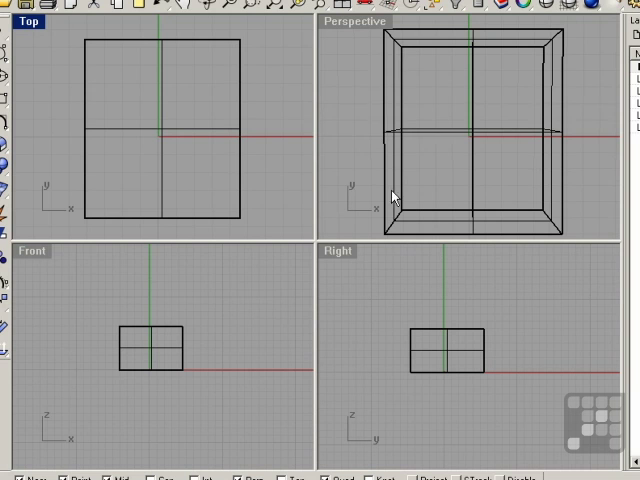
mouse_move(458, 61)
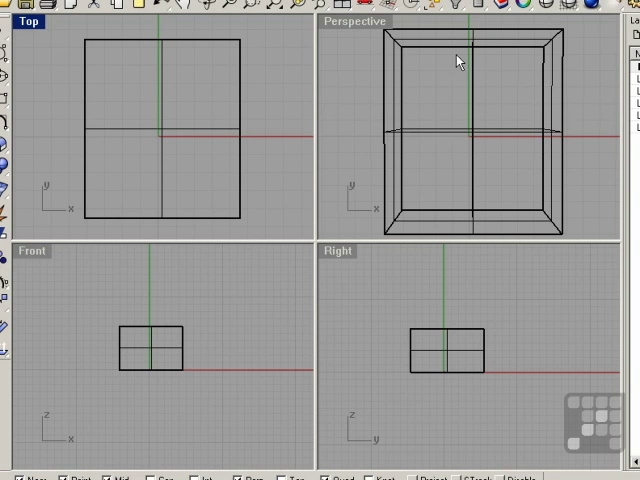
mouse_move(150, 153)
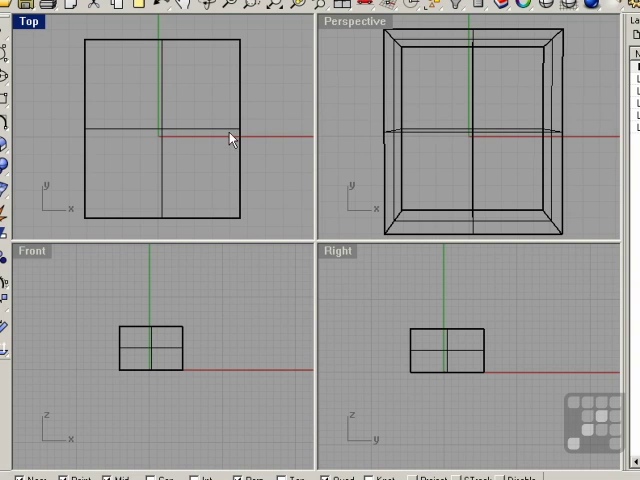
mouse_move(491, 173)
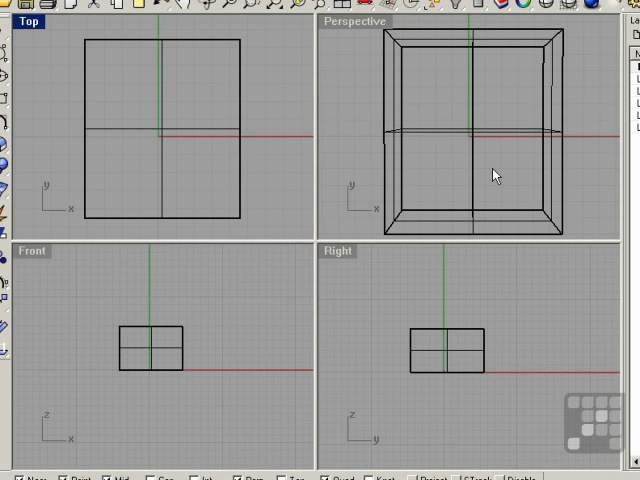
mouse_move(505, 183)
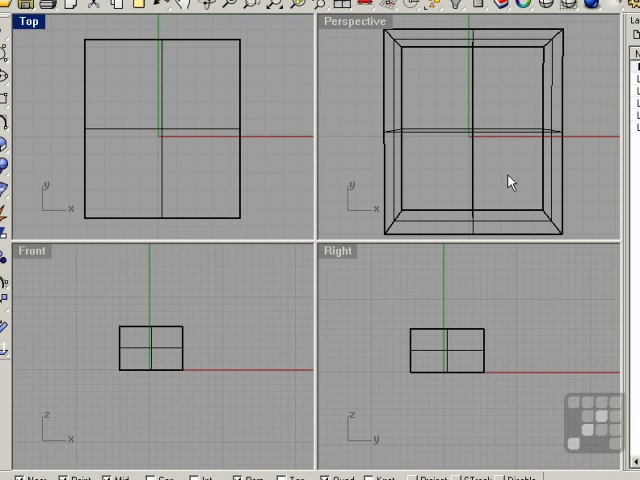
mouse_move(528, 199)
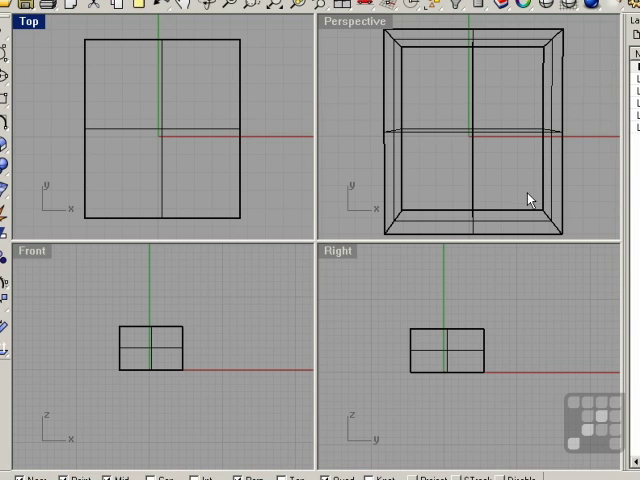
Step: Orbit the Perspective viewport to view the box at an angle from above
left_click_drag(530, 197, 505, 165)
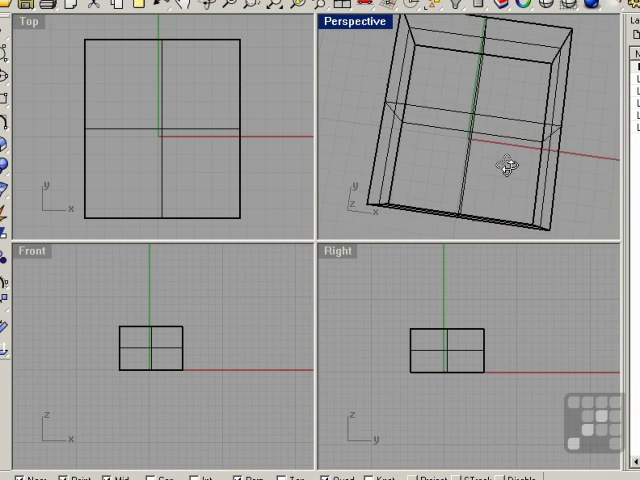